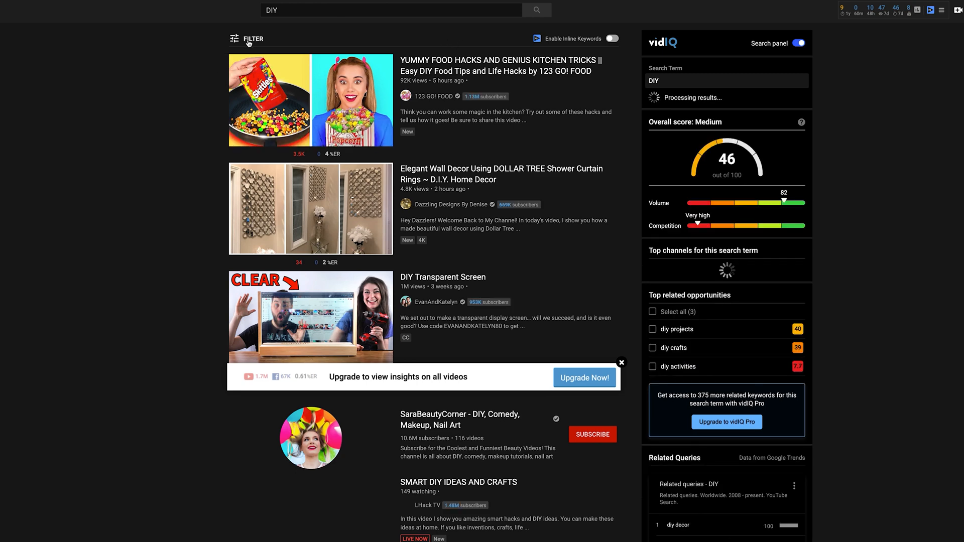
Step: Search Google for 'free non copyright video' and reach the Pexels Videos site
{"action": "left_click", "coordinate": [249, 39]}
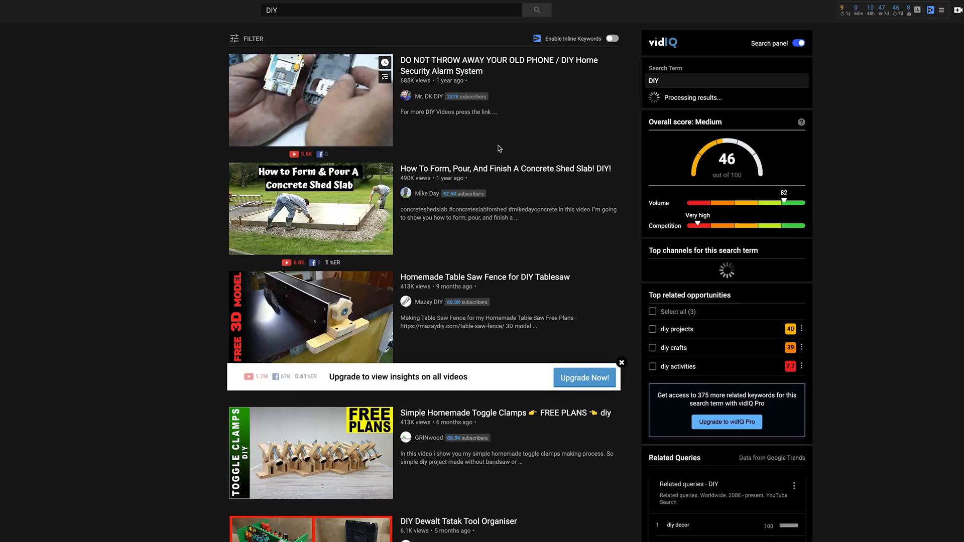
{"action": "scroll", "scroll_direction": "down", "scroll_amount": 3}
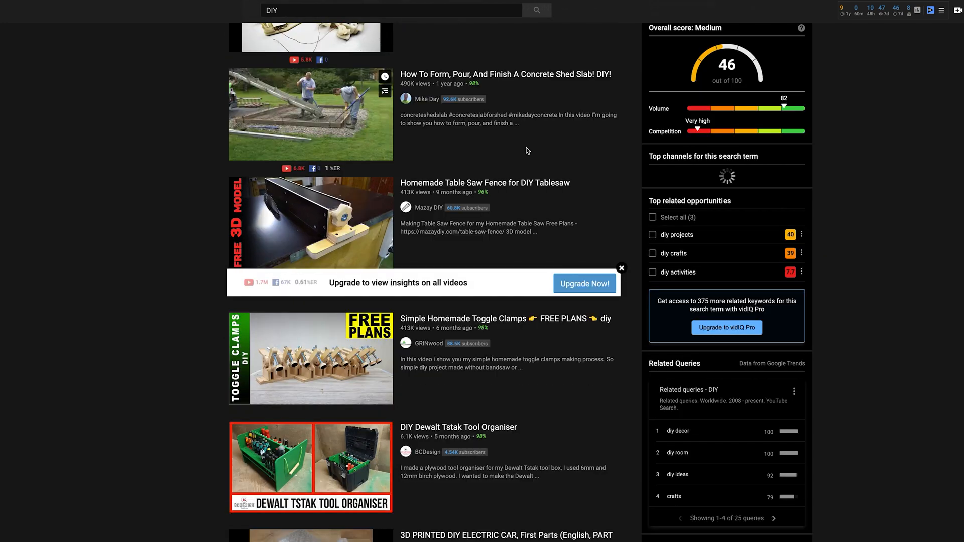
{"action": "scroll", "scroll_direction": "down", "scroll_amount": 3}
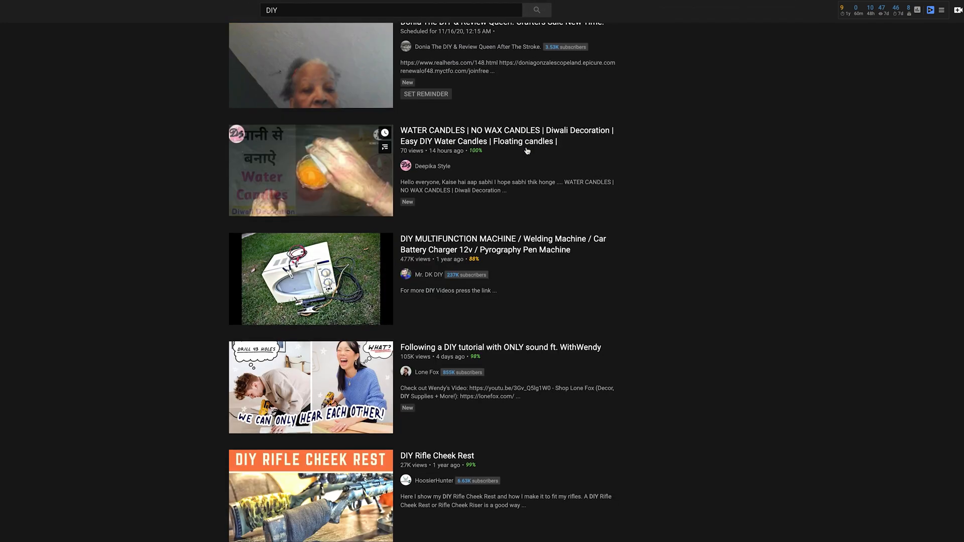
{"action": "scroll", "scroll_direction": "down", "scroll_amount": 3}
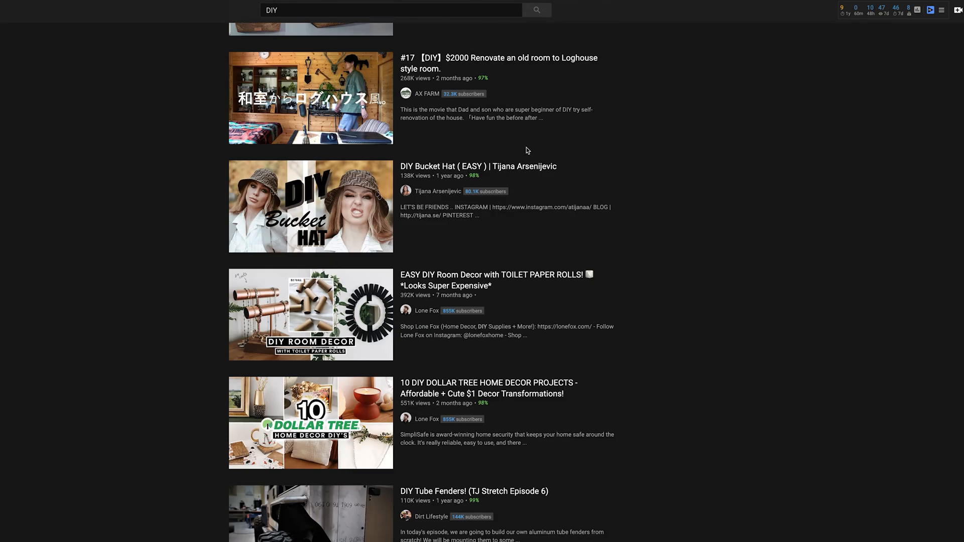
{"action": "scroll", "scroll_direction": "down", "scroll_amount": 3}
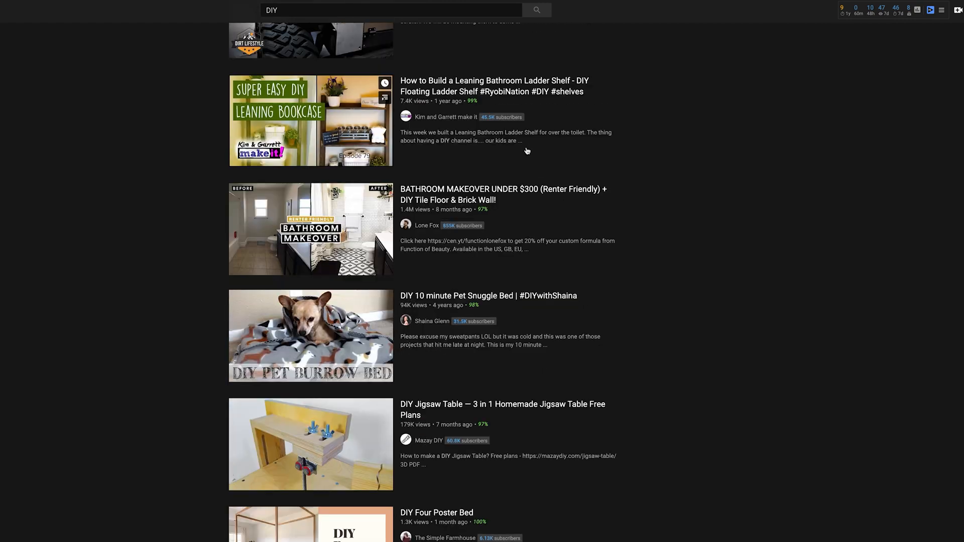
{"action": "scroll", "scroll_direction": "down", "scroll_amount": 3}
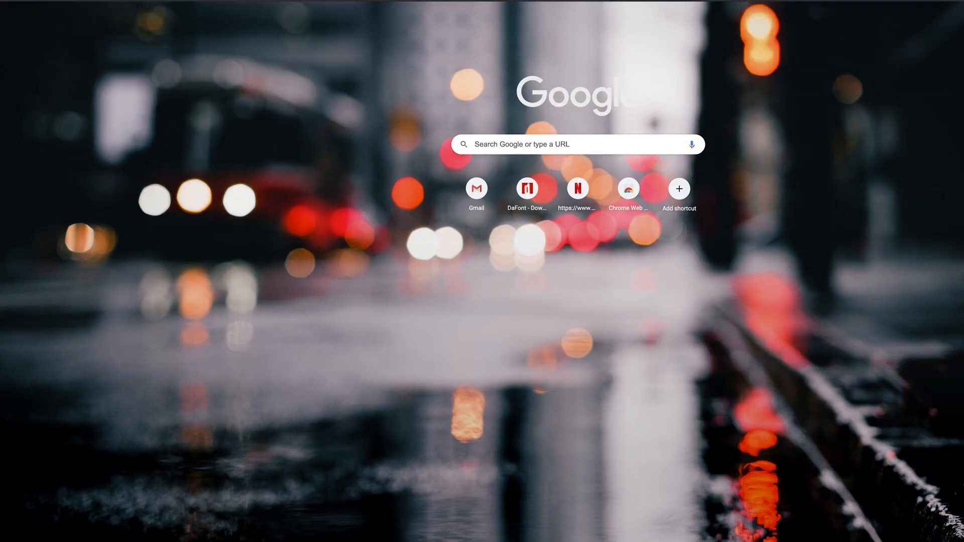
{"action": "type", "text": "free non copyright video"}
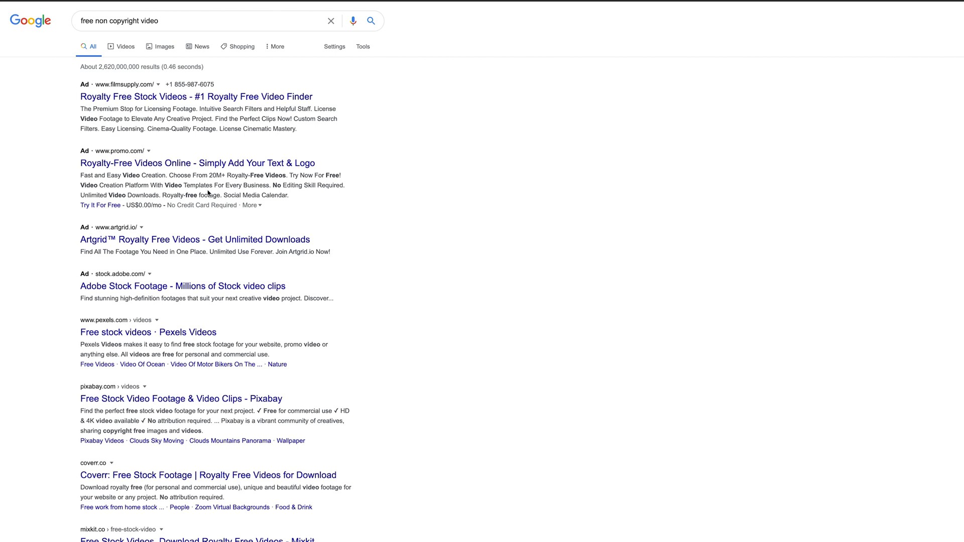
{"action": "right_click", "coordinate": [128, 331]}
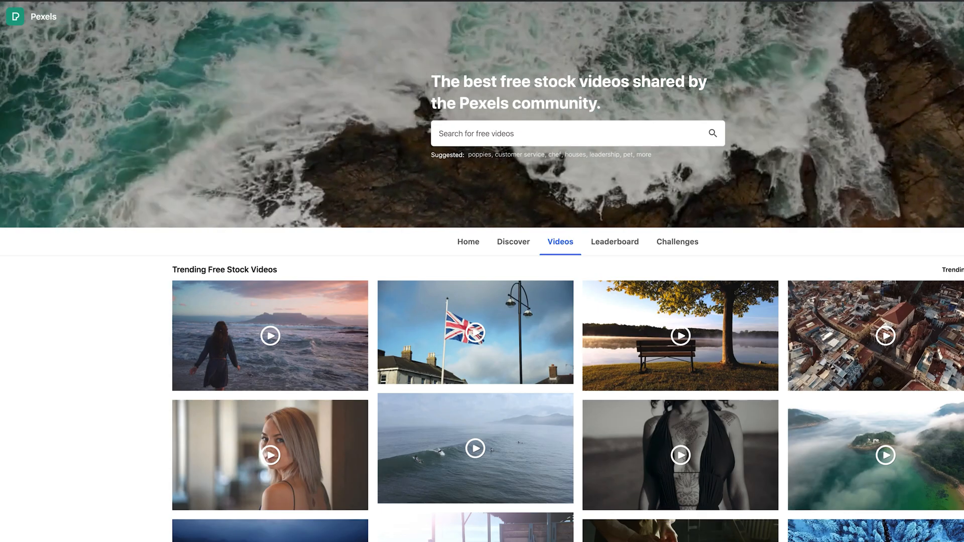
Step: Search Pexels for 'travel' and browse the free stock video results
{"action": "scroll", "scroll_direction": "down", "scroll_amount": 3}
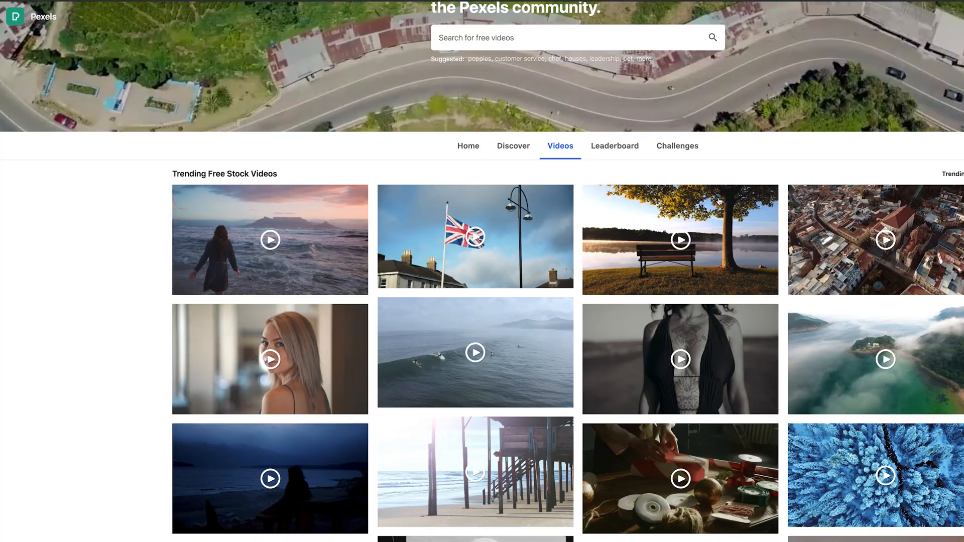
{"action": "scroll", "scroll_direction": "down", "scroll_amount": 3}
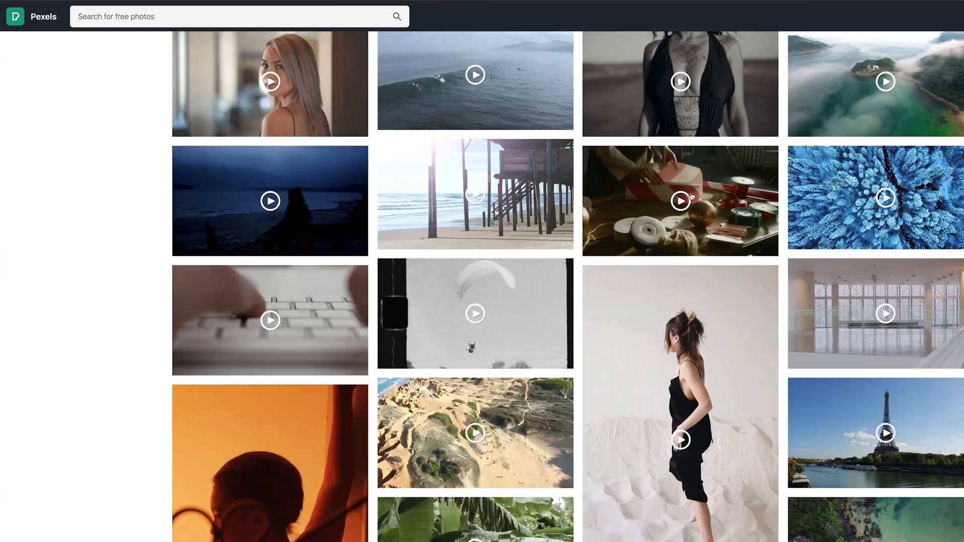
{"action": "type", "text": "travel"}
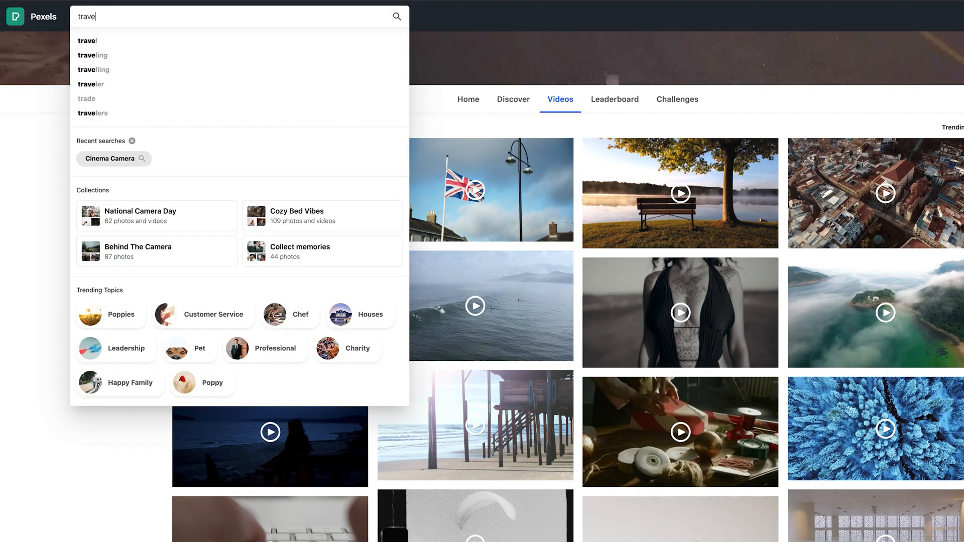
{"action": "key", "text": "Enter"}
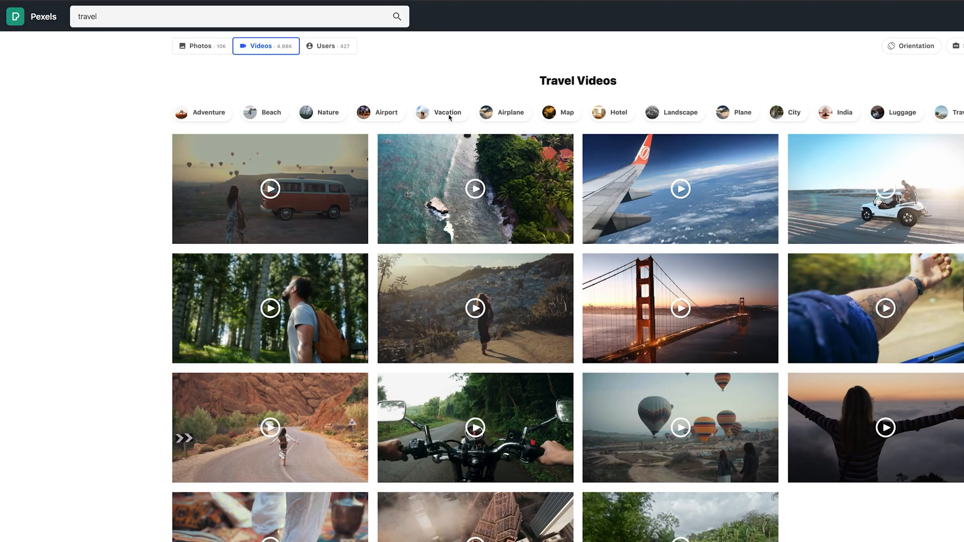
{"action": "scroll", "scroll_direction": "down", "scroll_amount": 3}
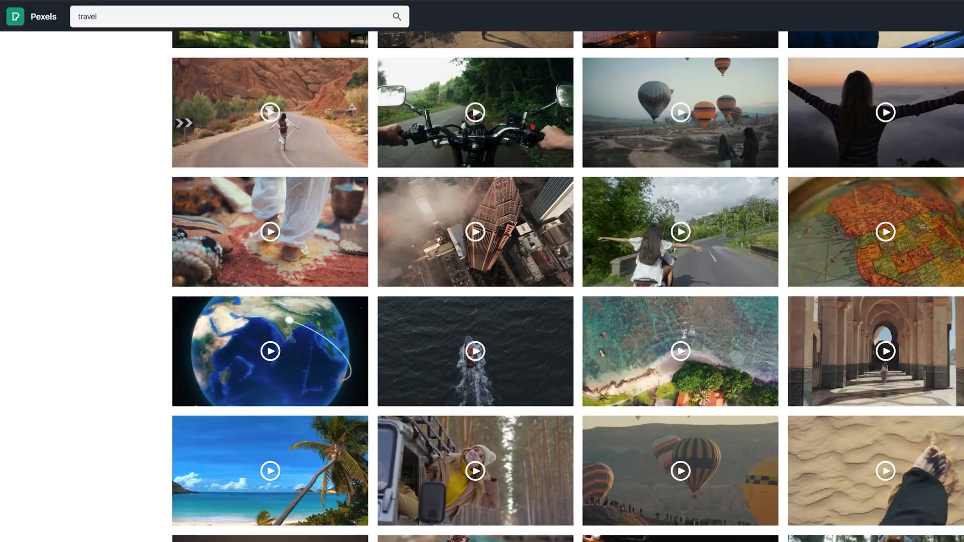
{"action": "scroll", "scroll_direction": "down", "scroll_amount": 3}
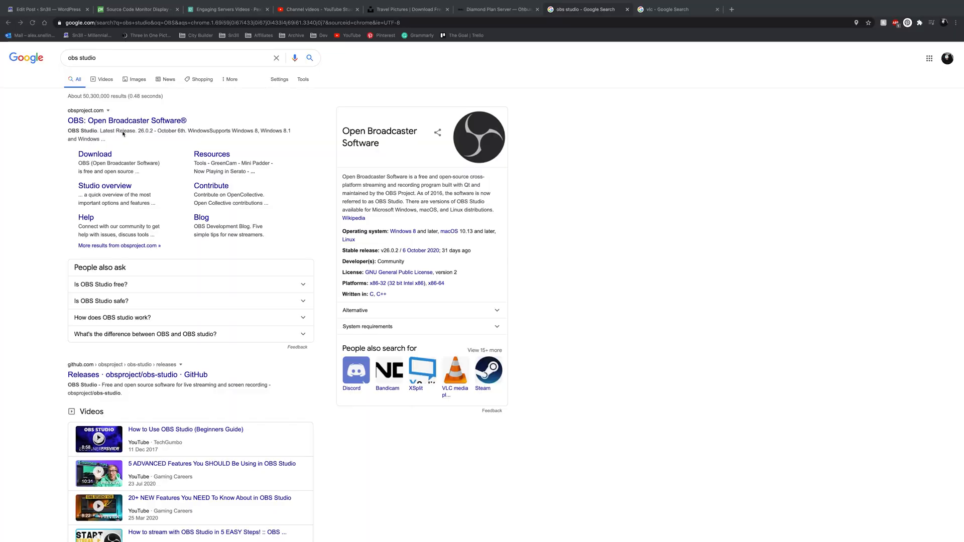
{"action": "mouse_move", "coordinate": [103, 158]}
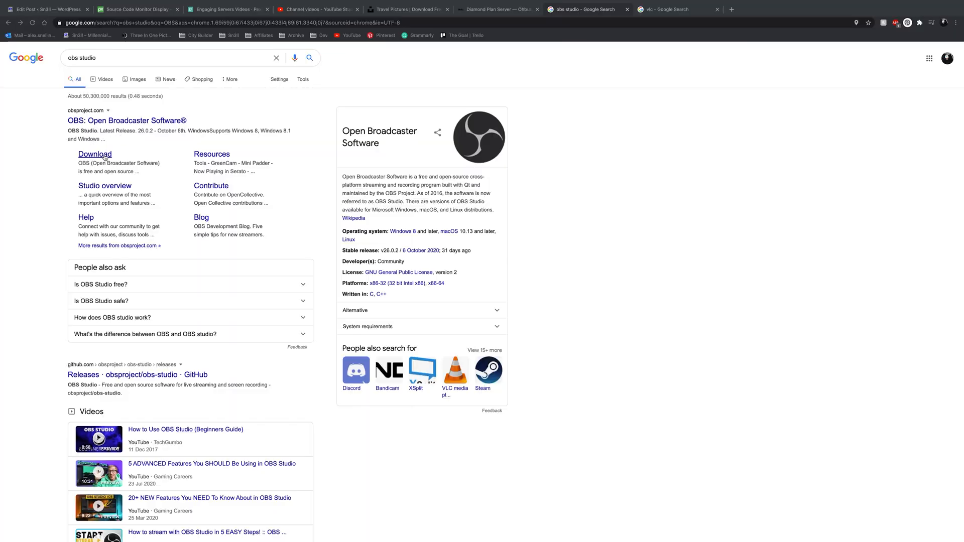
Step: Start downloading the macOS installer for OBS Studio 26.0.2 from the OBS Project site
{"action": "left_click", "coordinate": [94, 154]}
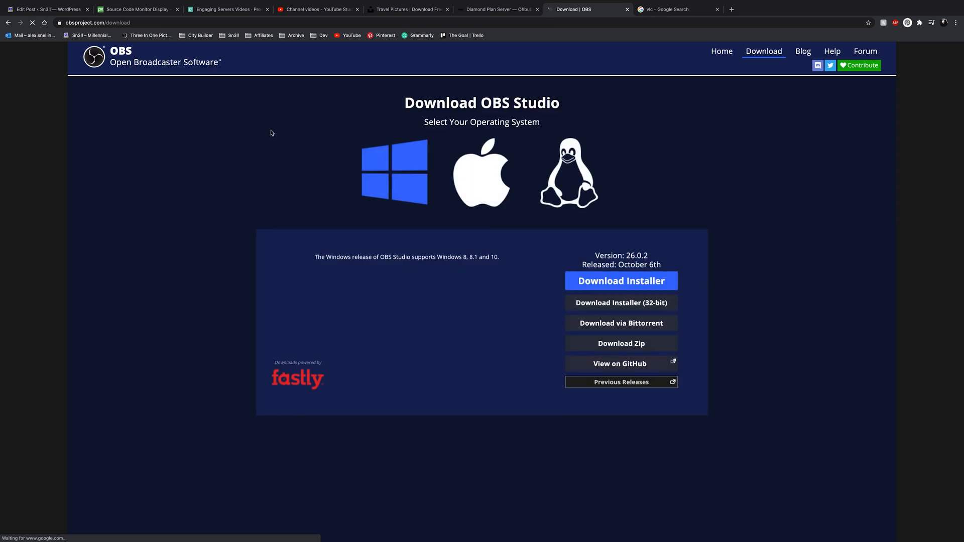
{"action": "mouse_move", "coordinate": [490, 179]}
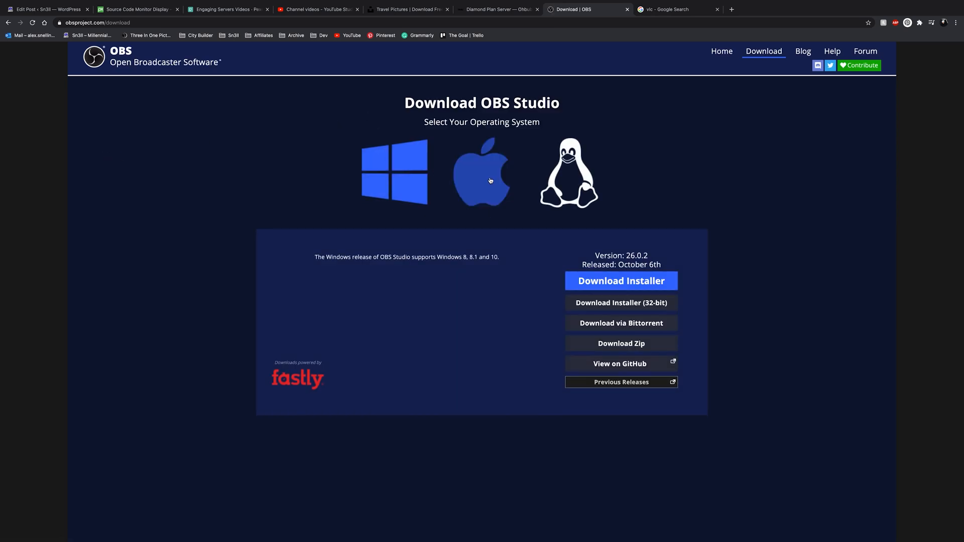
{"action": "left_click", "coordinate": [482, 173]}
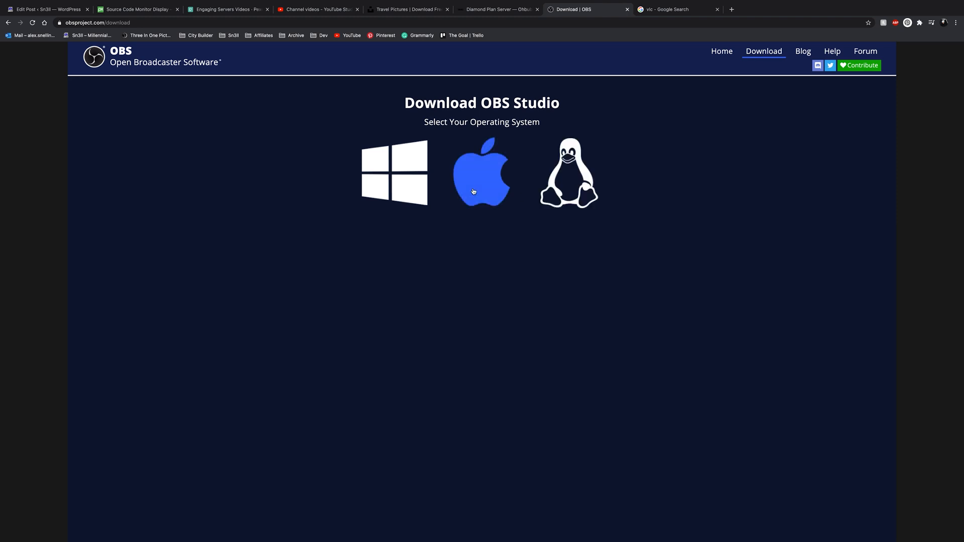
{"action": "left_click", "coordinate": [395, 172]}
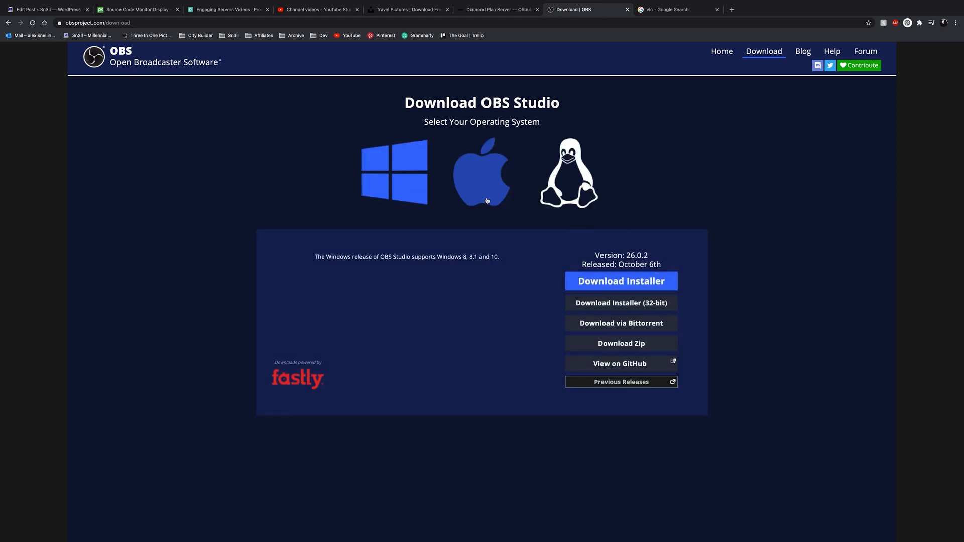
{"action": "left_click", "coordinate": [482, 172]}
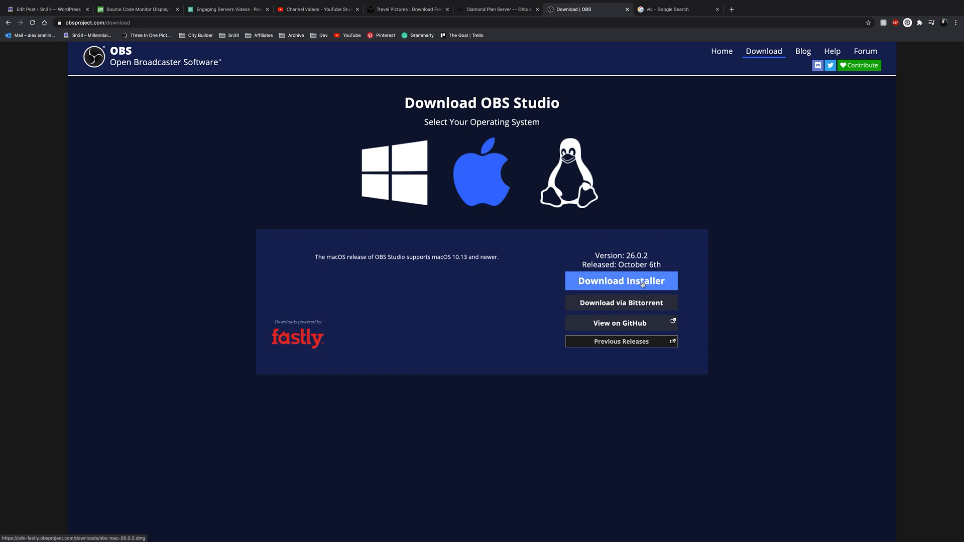
{"action": "left_click", "coordinate": [621, 281]}
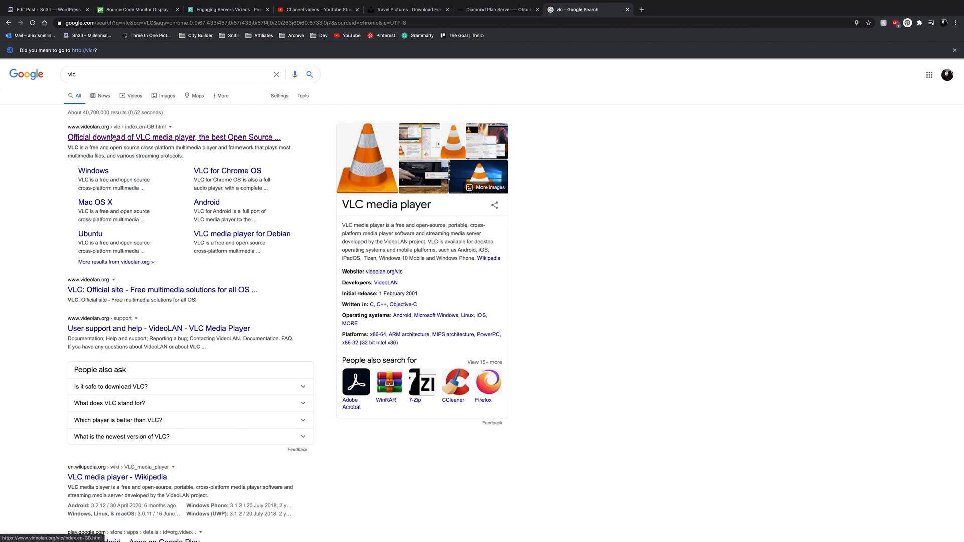
Step: Open VideoLAN's official VLC media player download page (version 3.0.11.1)
{"action": "left_click", "coordinate": [115, 137]}
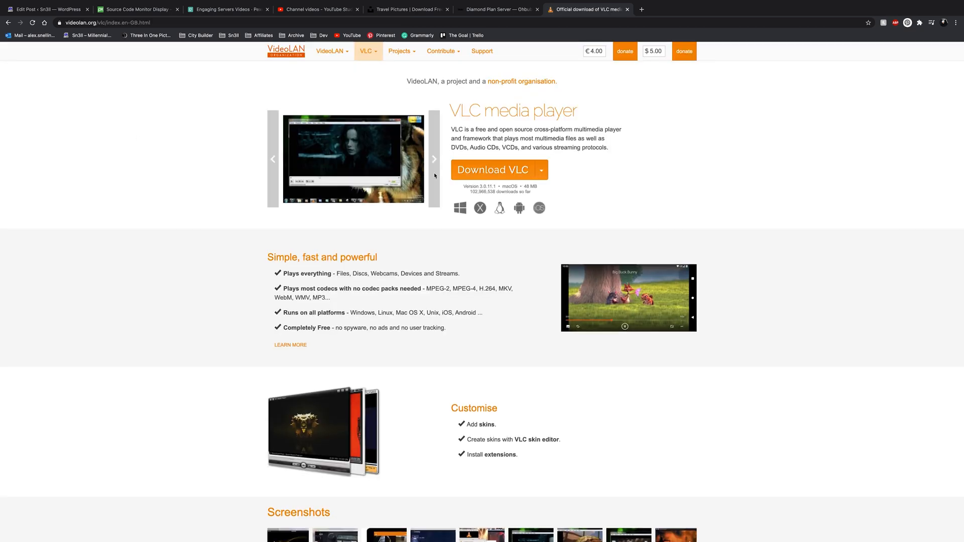
{"action": "left_click", "coordinate": [492, 169]}
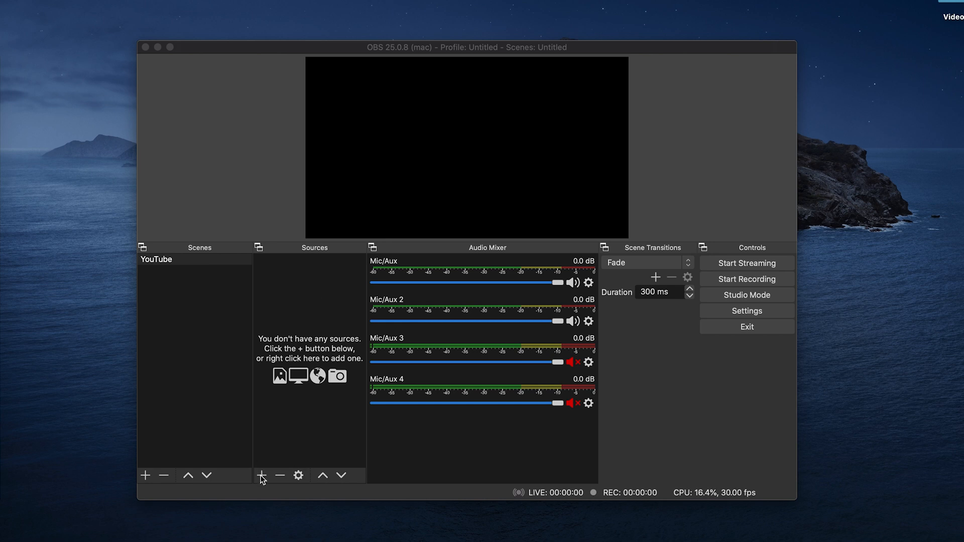
Step: Create a new VLC Video Source in the YouTube scene
{"action": "left_click", "coordinate": [263, 476]}
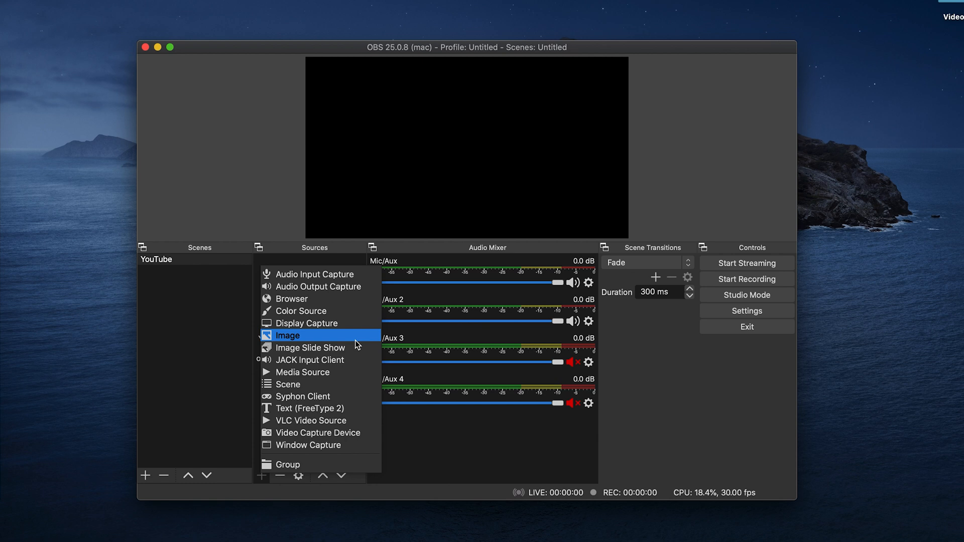
{"action": "mouse_move", "coordinate": [333, 421]}
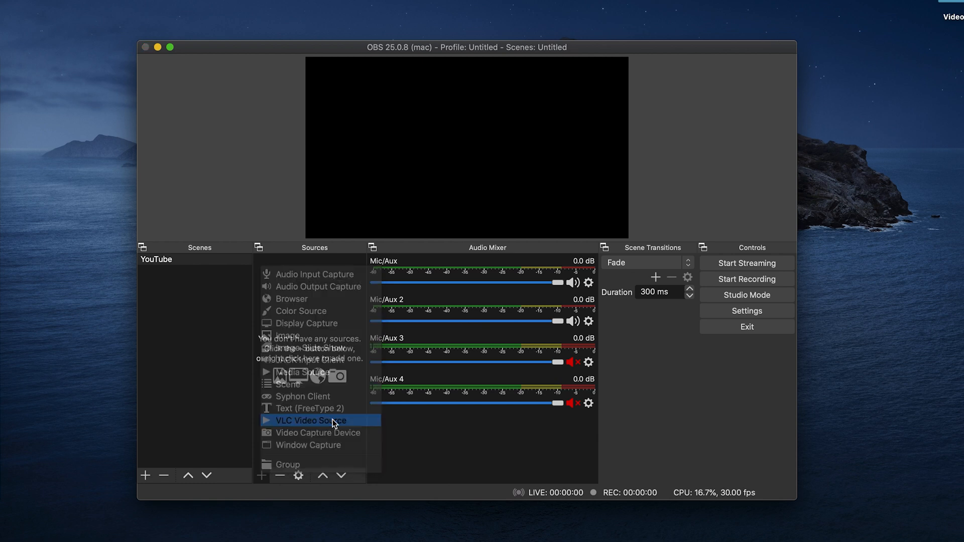
{"action": "left_click", "coordinate": [311, 419]}
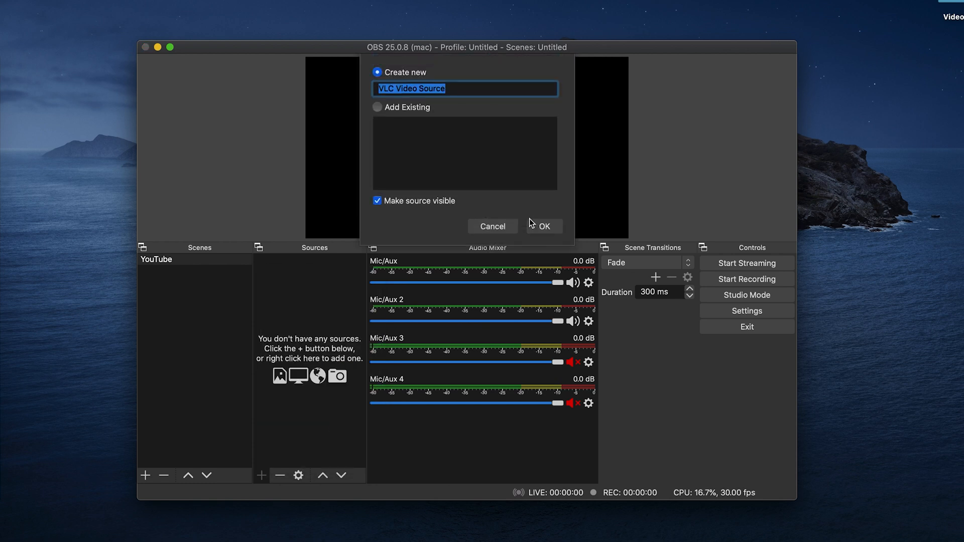
{"action": "left_click", "coordinate": [544, 226]}
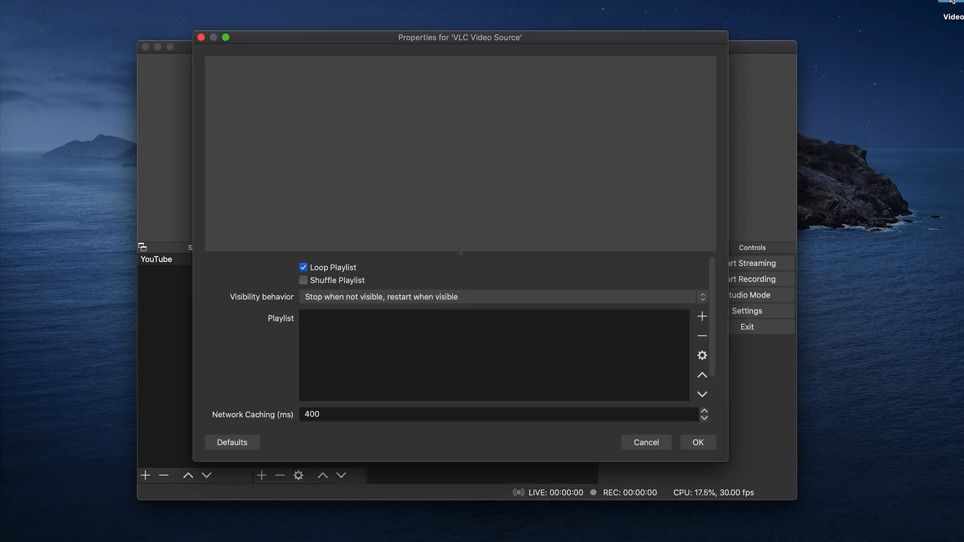
Step: Drag three selected clips from the video folder onto the VLC source playlist
{"action": "left_click", "coordinate": [702, 317]}
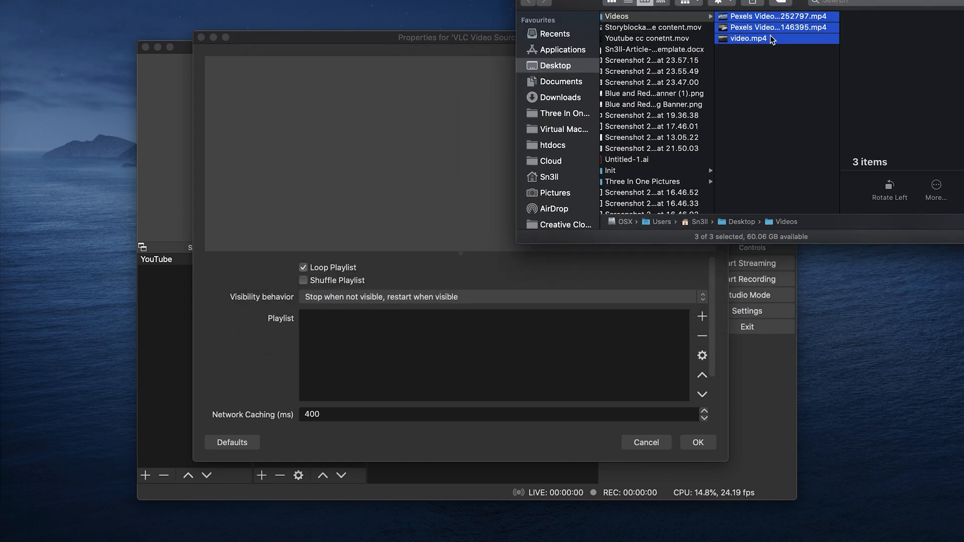
{"action": "left_click_drag", "start_coordinate": [771, 39], "coordinate": [538, 364]}
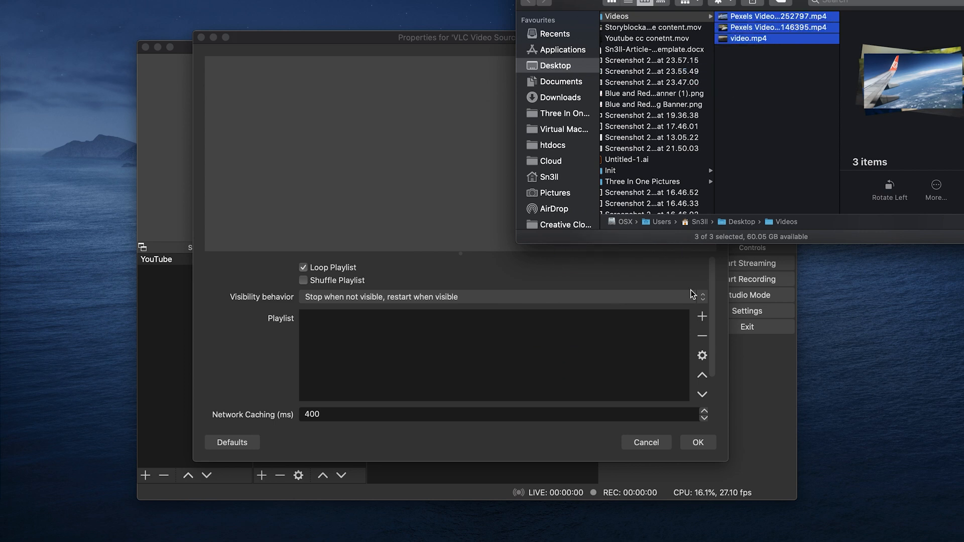
{"action": "left_click", "coordinate": [702, 317]}
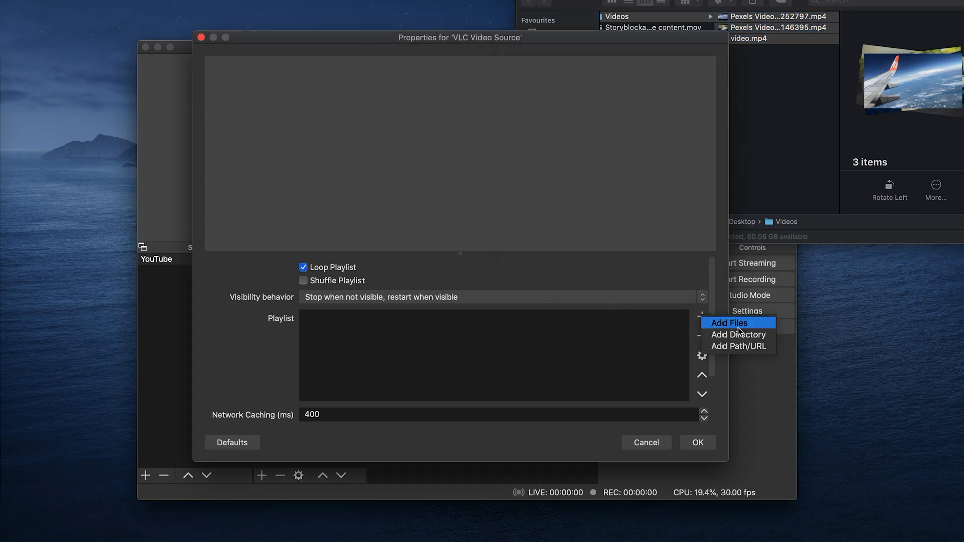
{"action": "mouse_move", "coordinate": [763, 338]}
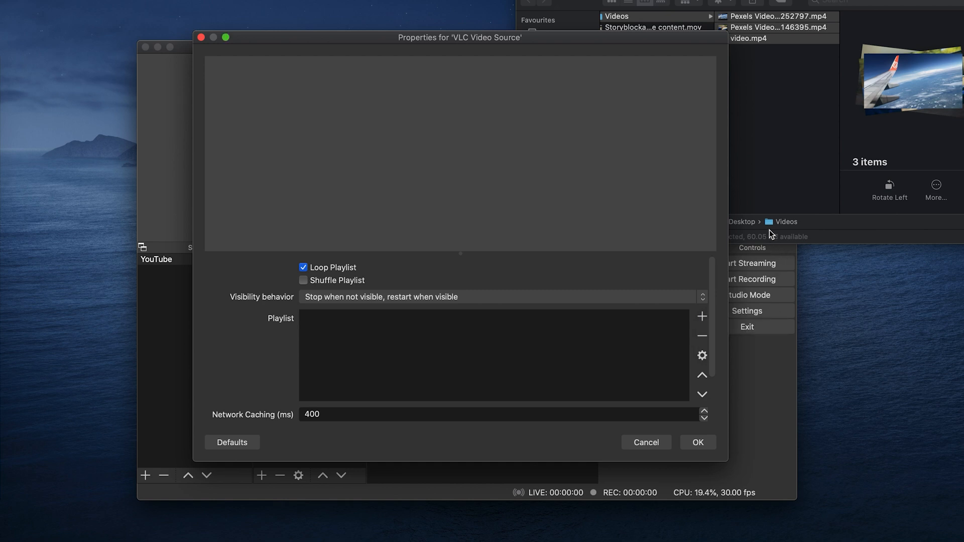
Step: Add the Desktop Videos directory to the VLC source playlist
{"action": "left_click", "coordinate": [701, 317]}
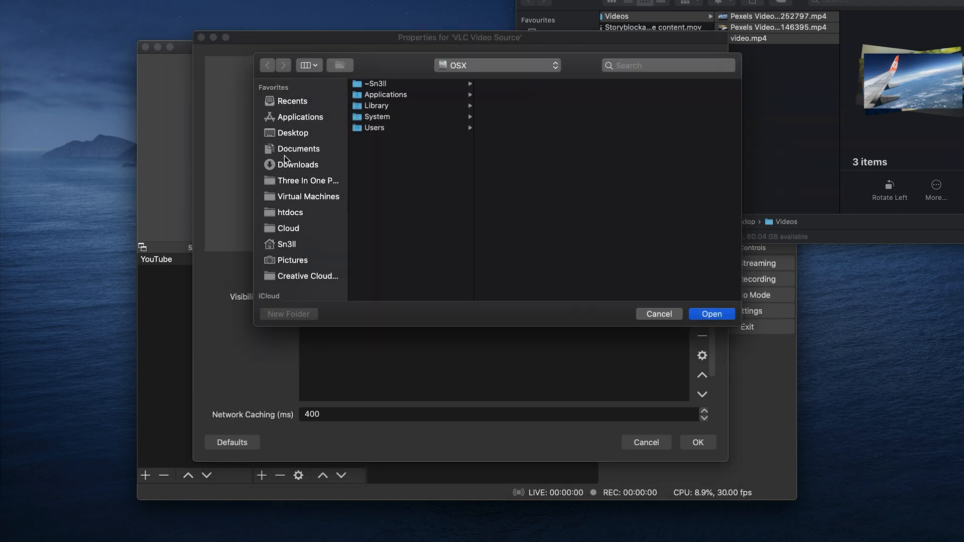
{"action": "left_click", "coordinate": [291, 132]}
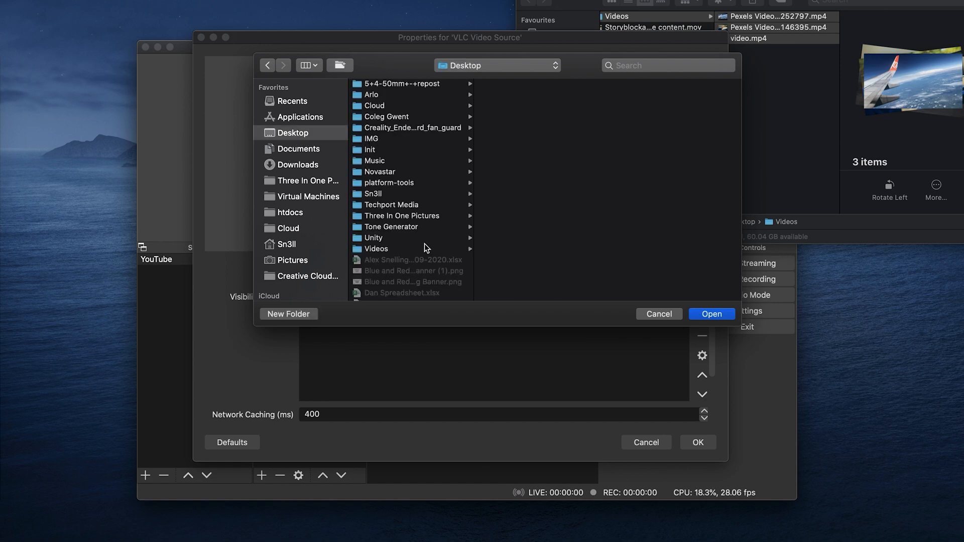
{"action": "left_click", "coordinate": [376, 249]}
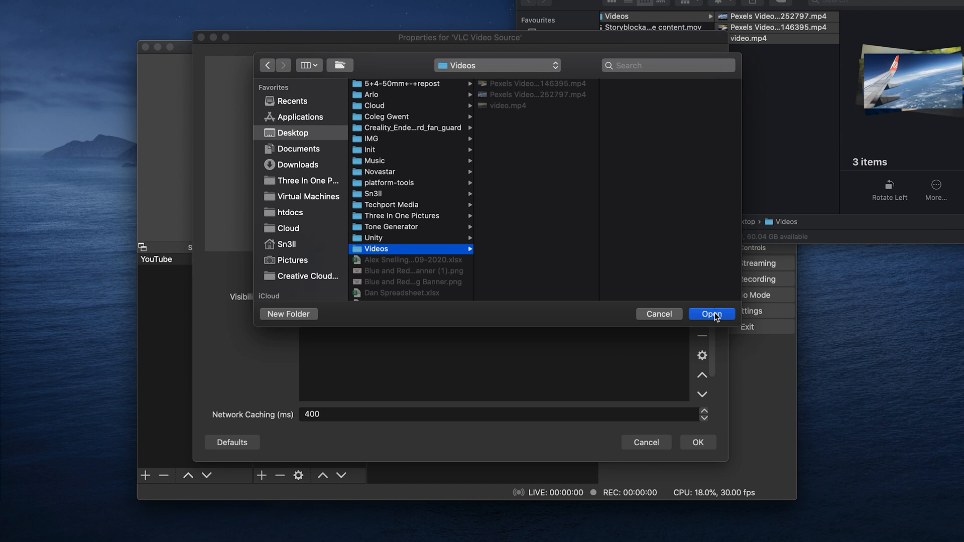
{"action": "left_click", "coordinate": [712, 313]}
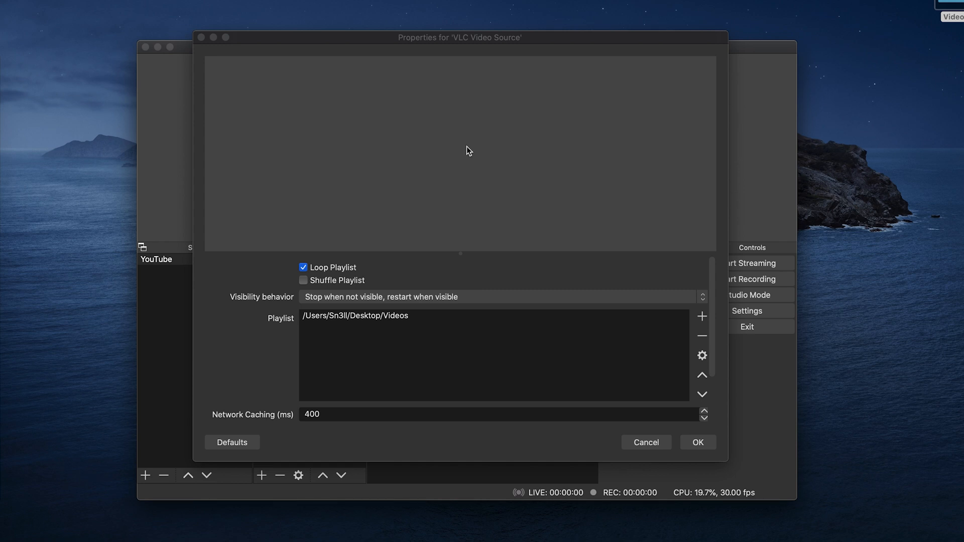
{"action": "mouse_move", "coordinate": [303, 293]}
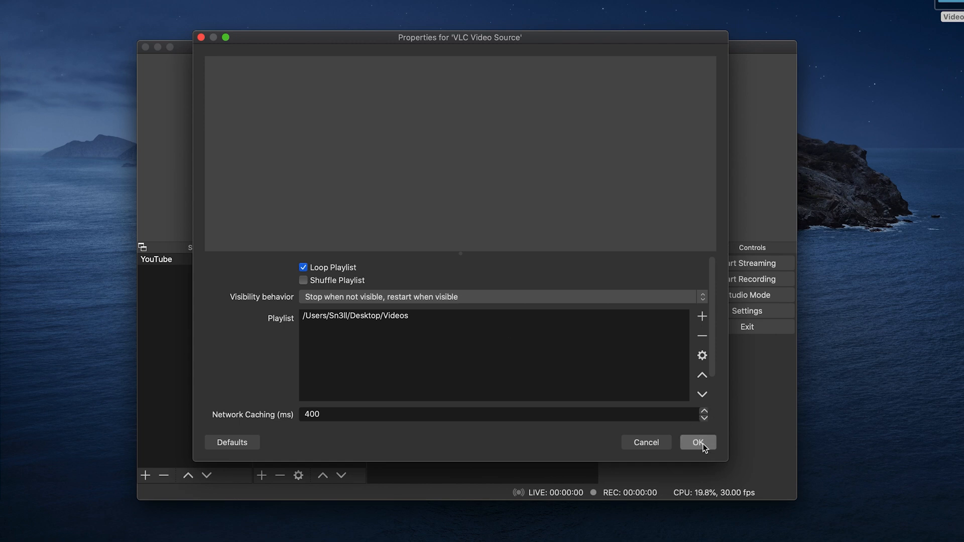
Step: Save the VLC source properties and fit the video to fill the canvas
{"action": "left_click", "coordinate": [698, 442]}
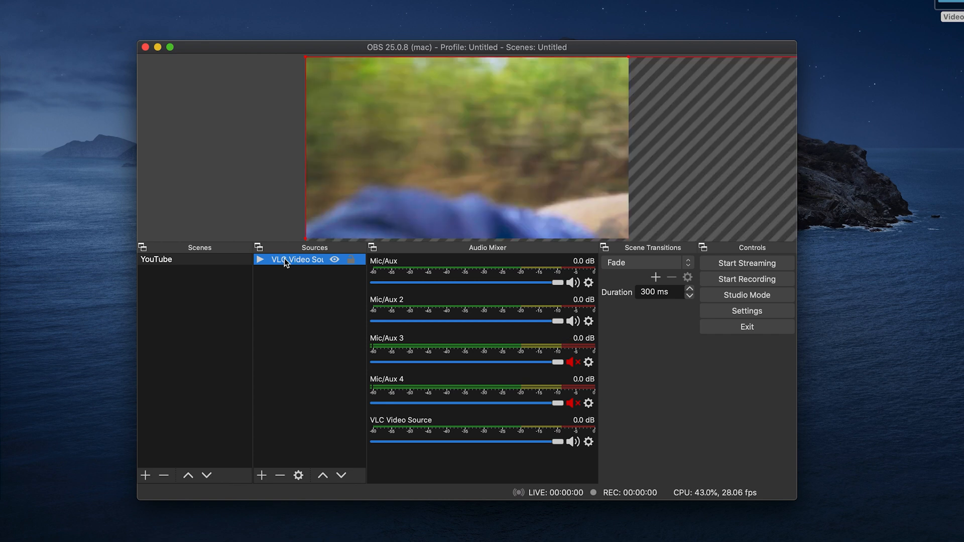
{"action": "right_click", "coordinate": [295, 259]}
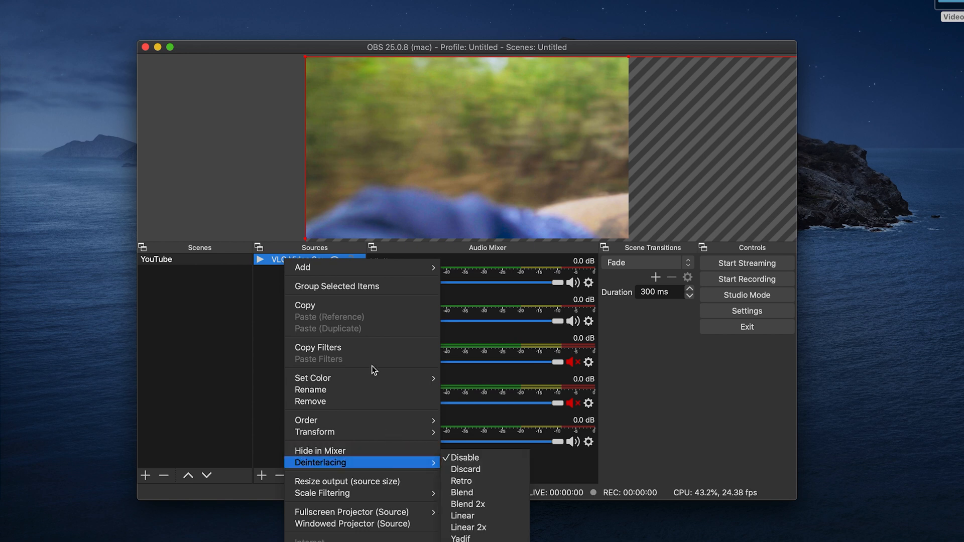
{"action": "mouse_move", "coordinate": [332, 432]}
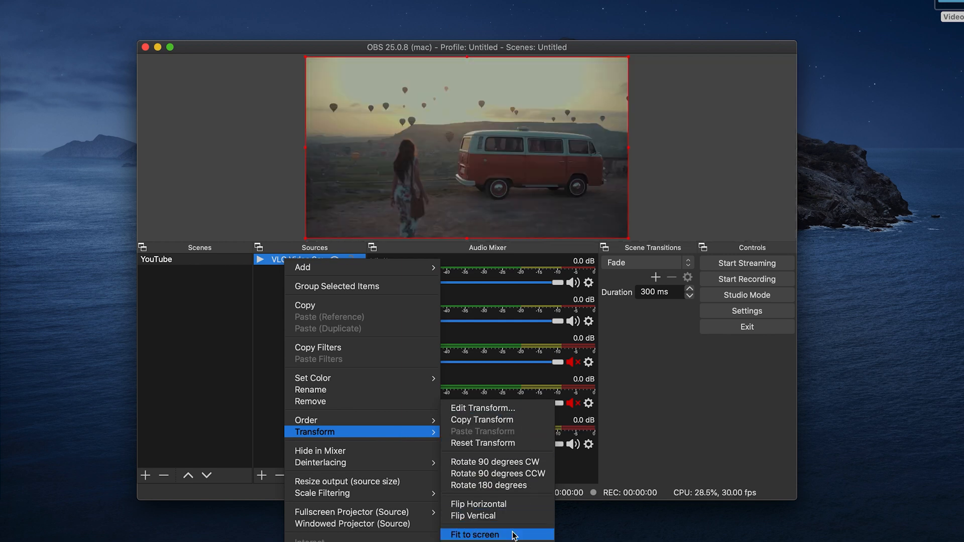
{"action": "left_click", "coordinate": [476, 535]}
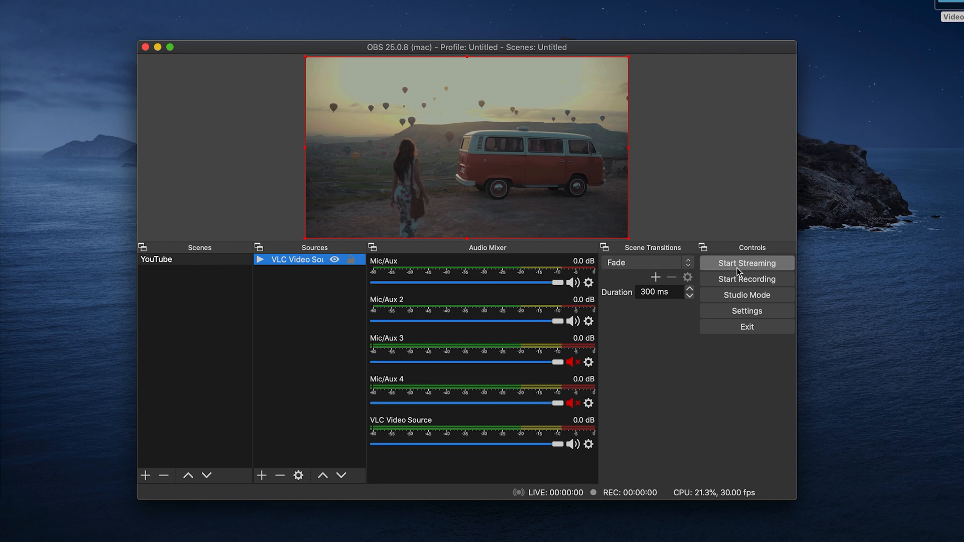
{"action": "mouse_move", "coordinate": [755, 317]}
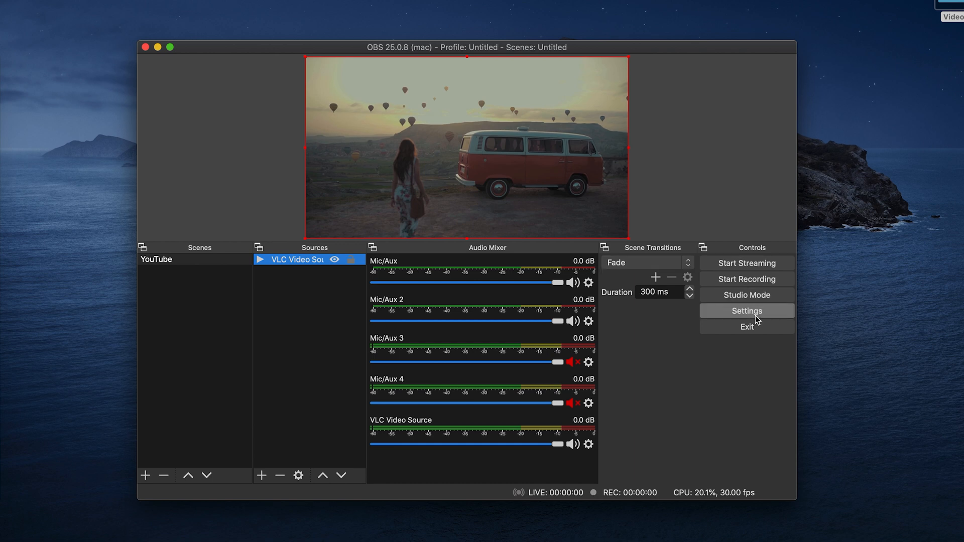
Step: Show the Stream settings page with the YouTube service and primary ingest server
{"action": "left_click", "coordinate": [747, 312]}
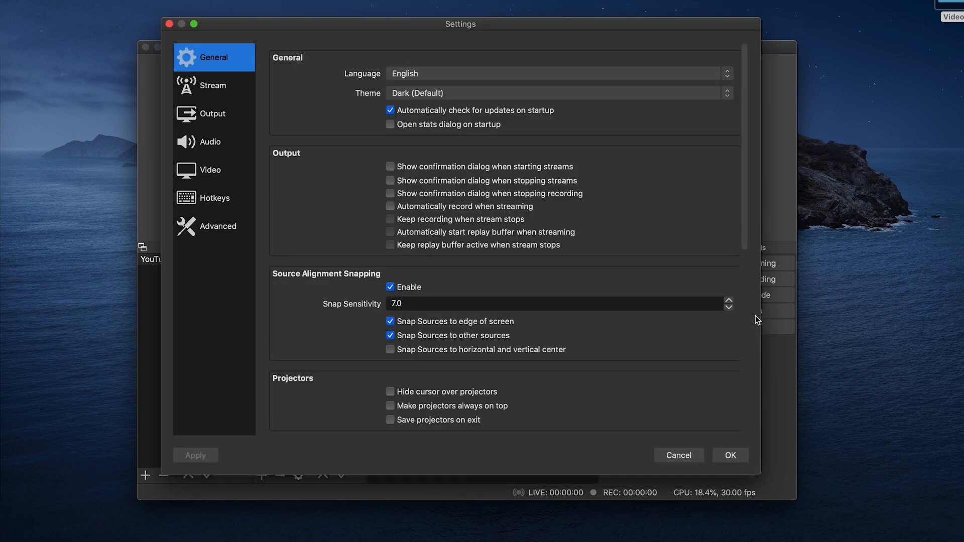
{"action": "left_click", "coordinate": [213, 85]}
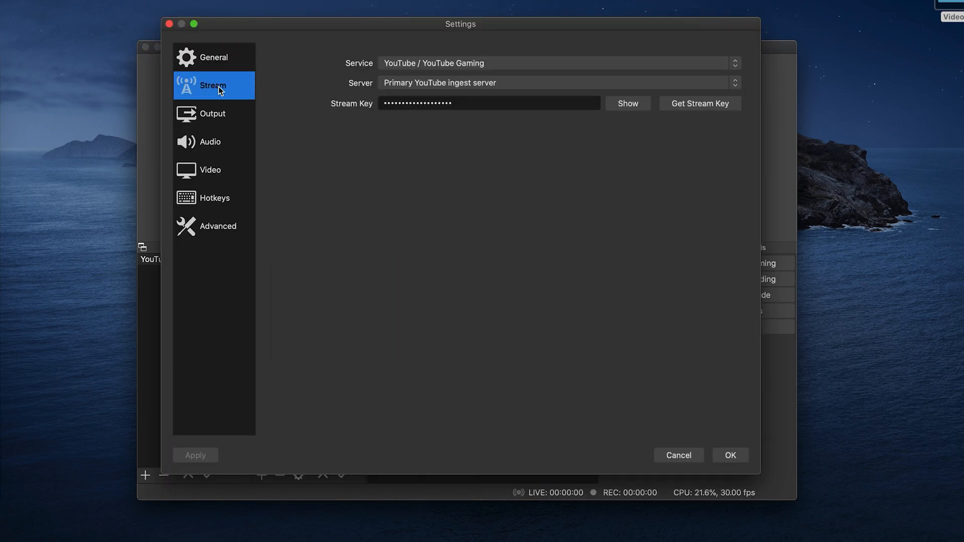
{"action": "left_click", "coordinate": [488, 103]}
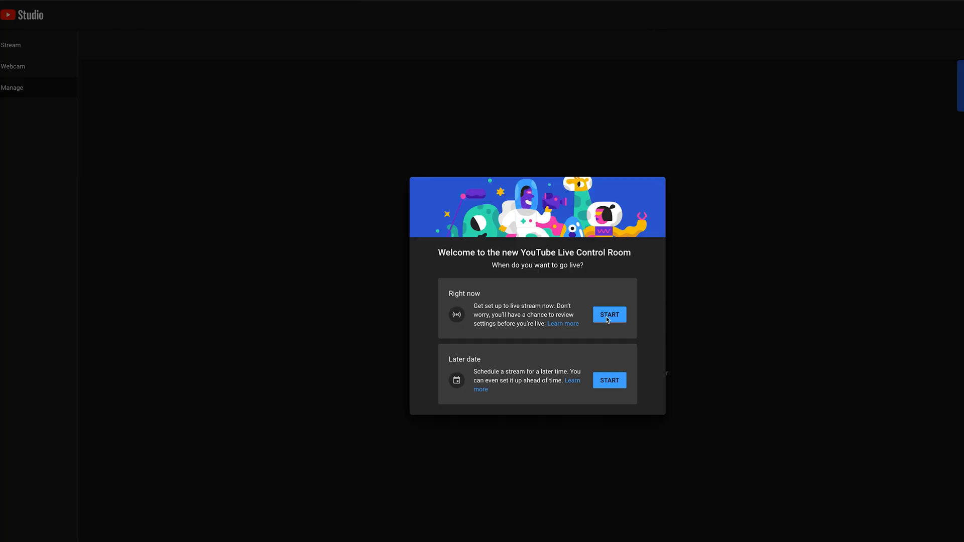
Step: Start a YouTube live stream right now via streaming software and copy its stream key
{"action": "left_click", "coordinate": [609, 314]}
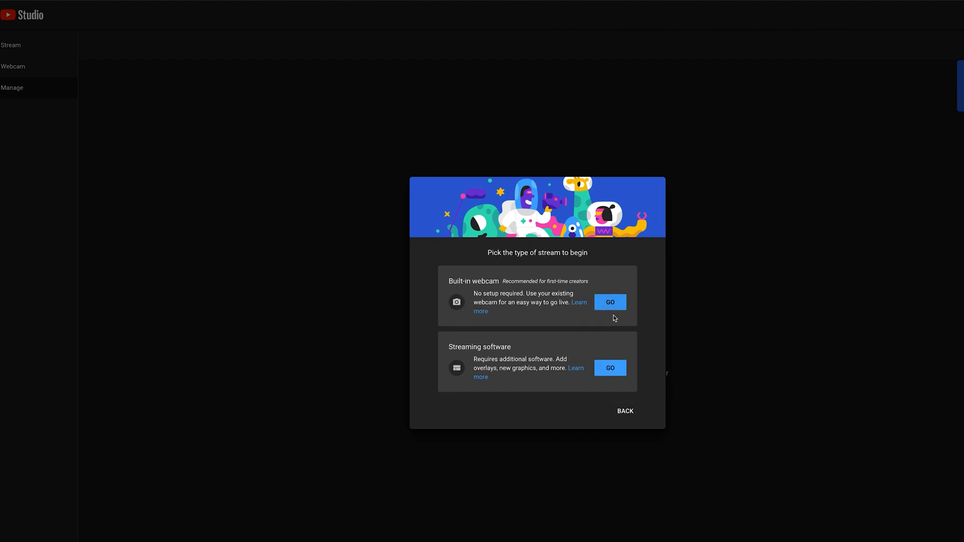
{"action": "mouse_move", "coordinate": [612, 369]}
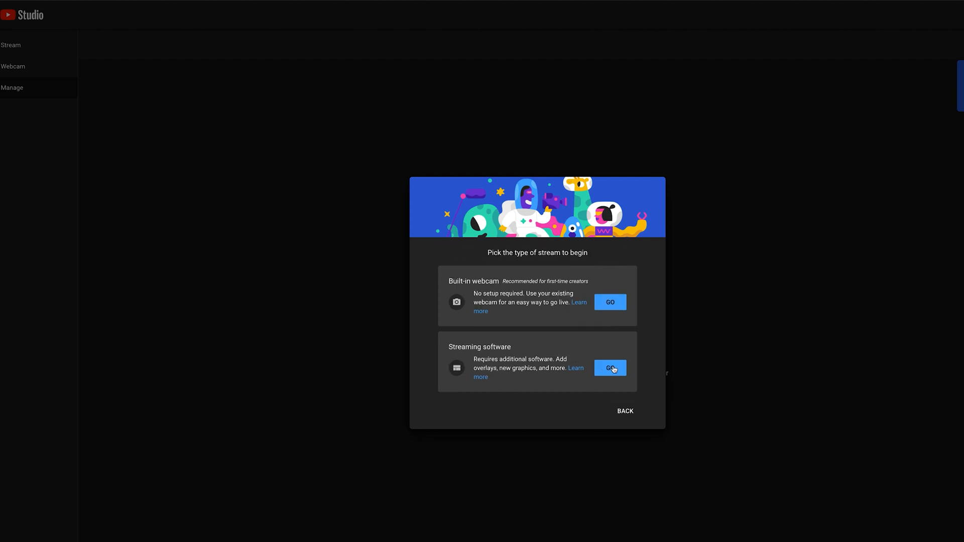
{"action": "left_click", "coordinate": [611, 367]}
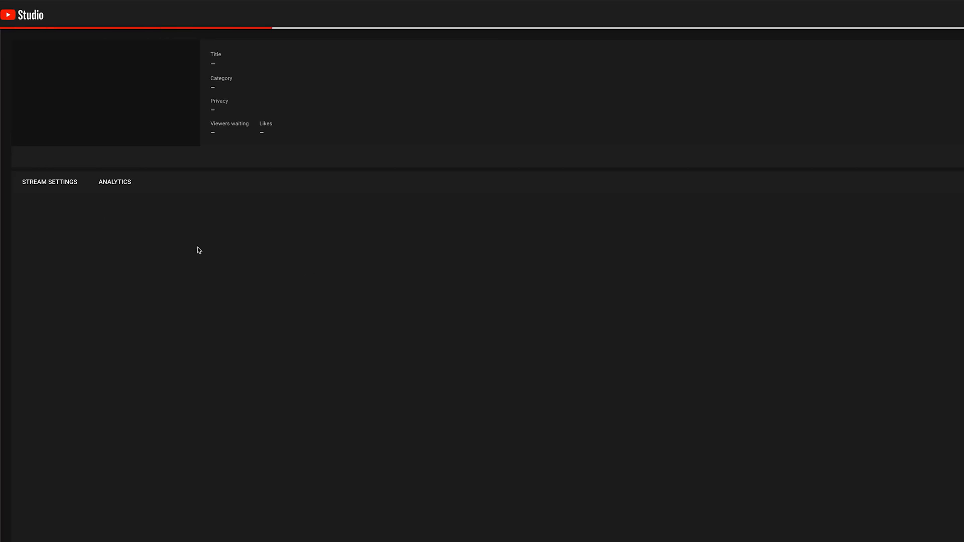
{"action": "left_click", "coordinate": [49, 182]}
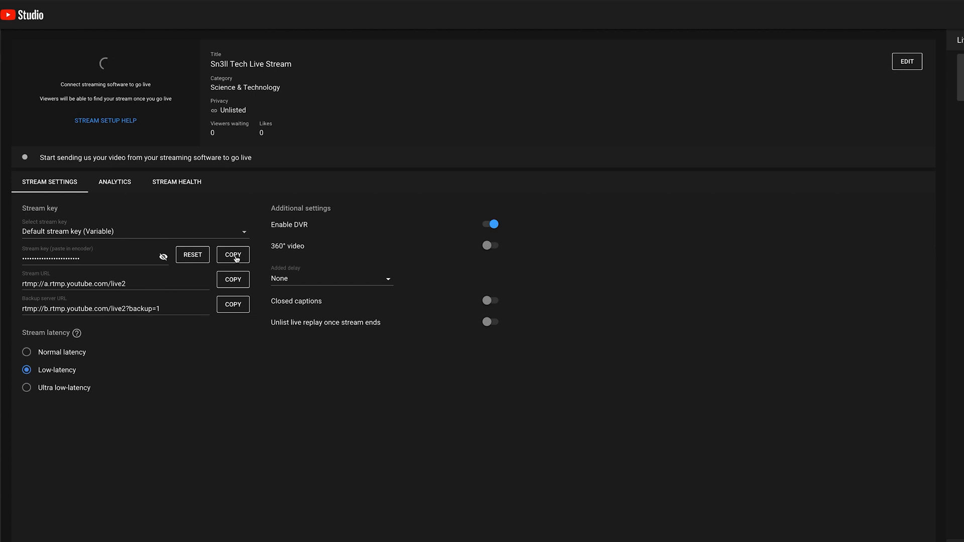
{"action": "mouse_move", "coordinate": [194, 237]}
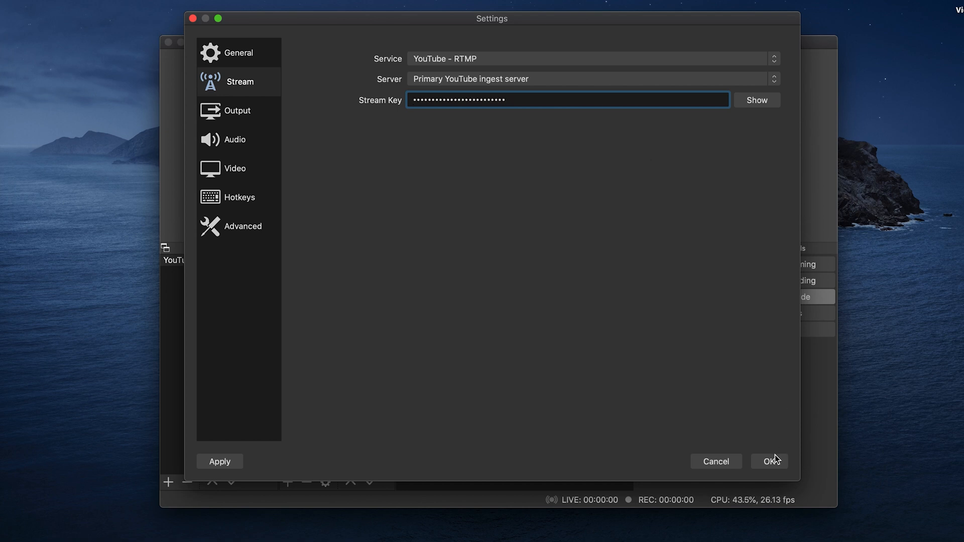
Step: Save the OBS stream settings with the pasted YouTube stream key
{"action": "left_click", "coordinate": [769, 461]}
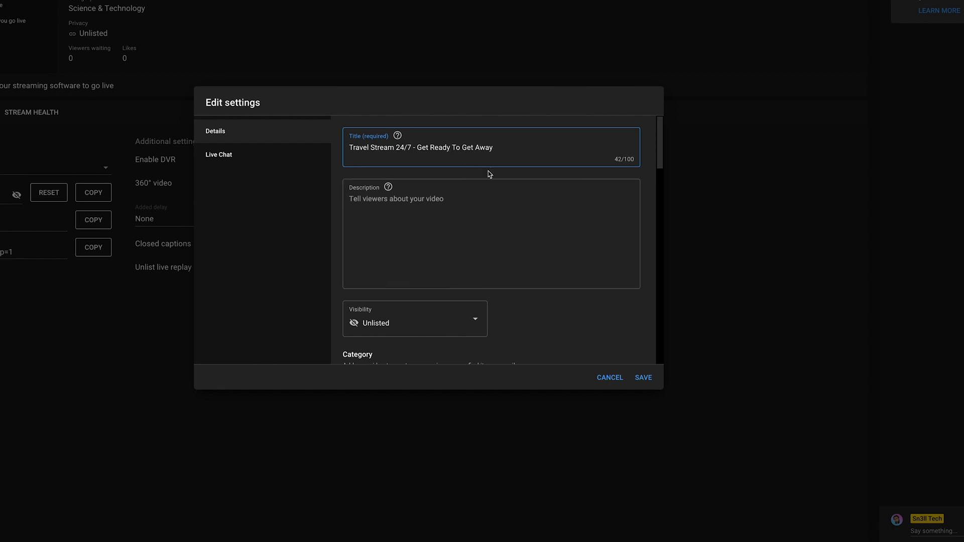
Step: Enter the 'Stuck inside... get away with our 24/7' description and adjust the stream's visibility
{"action": "type", "text": "Stuck inside get ready to get"}
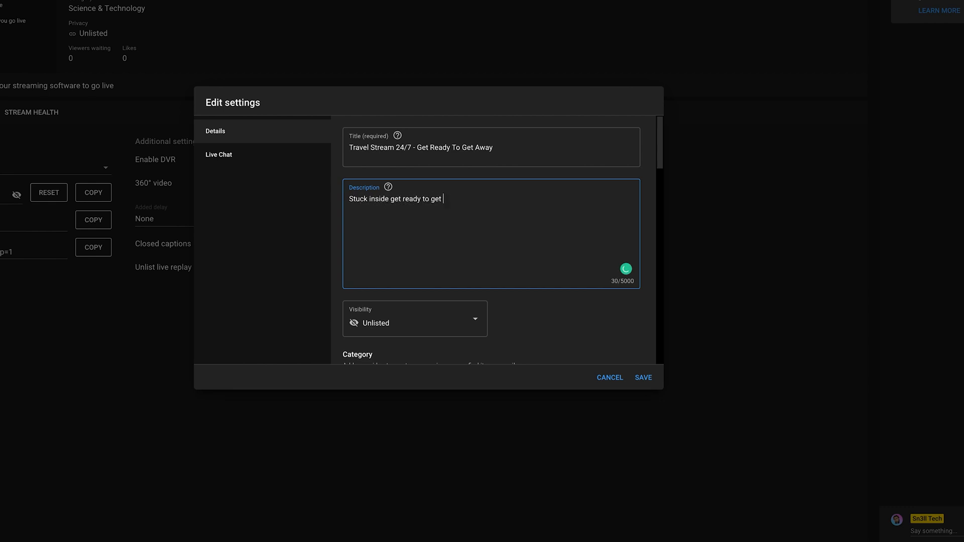
{"action": "type", "text": "away with out 24/7 travel stream"}
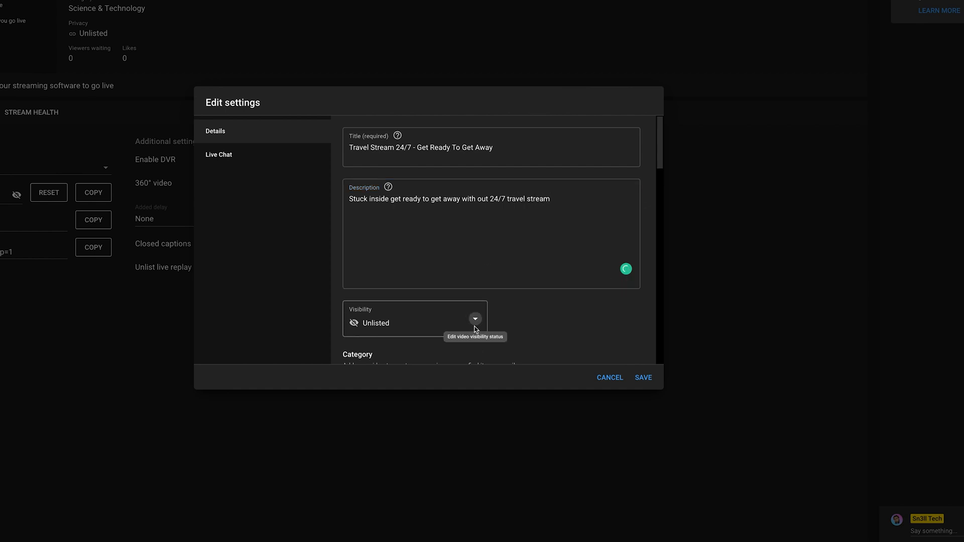
{"action": "left_click", "coordinate": [475, 319]}
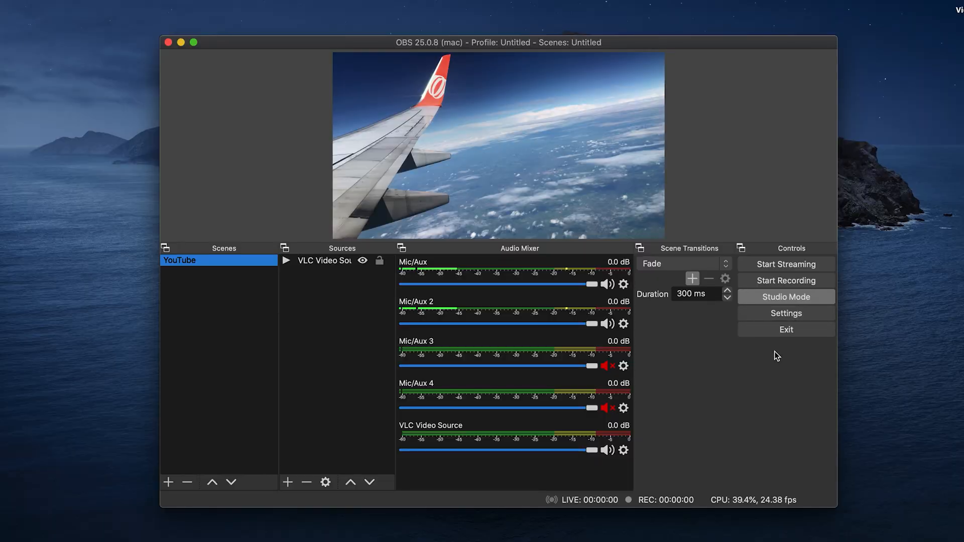
{"action": "mouse_move", "coordinate": [745, 347]}
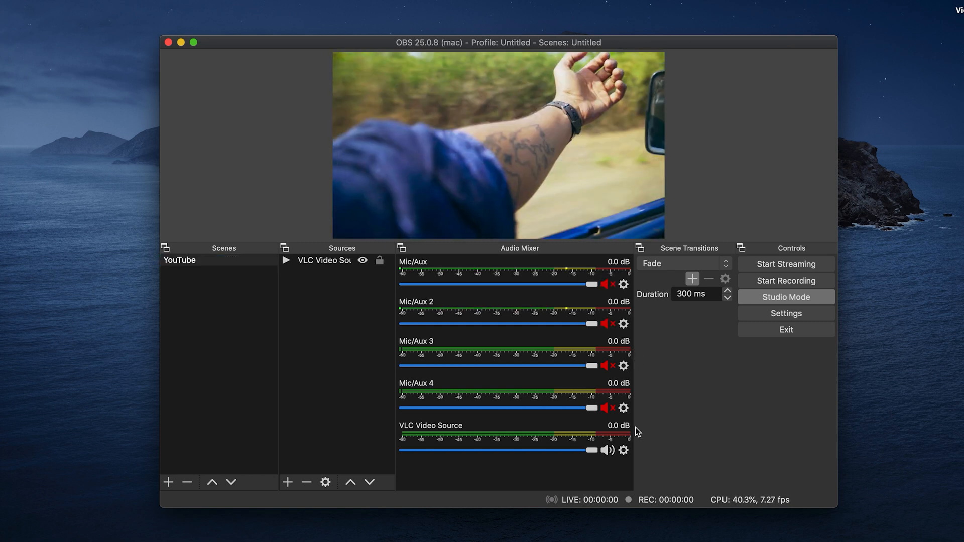
{"action": "mouse_move", "coordinate": [726, 415]}
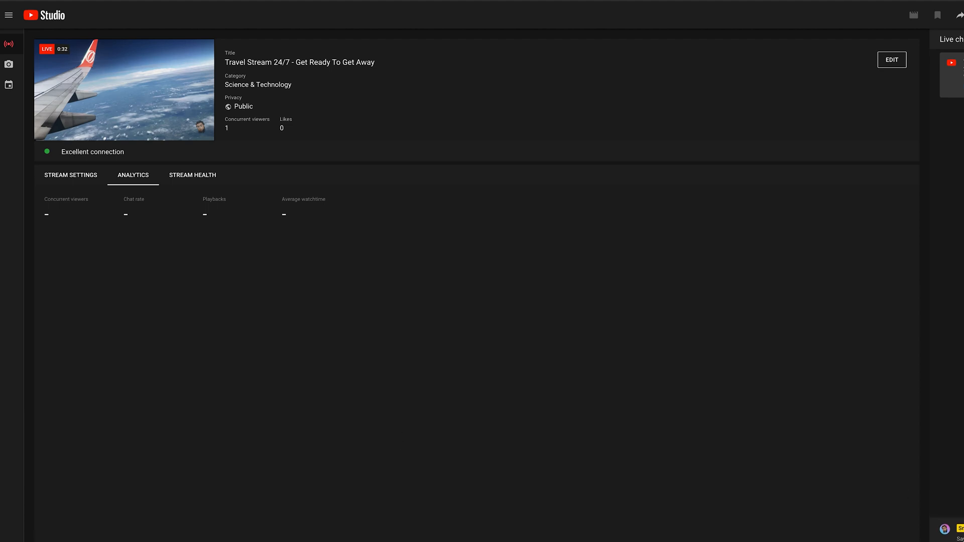
Step: Switch from the YouTube Studio live dashboard to the OhBubble servers page
{"action": "left_click", "coordinate": [490, 9]}
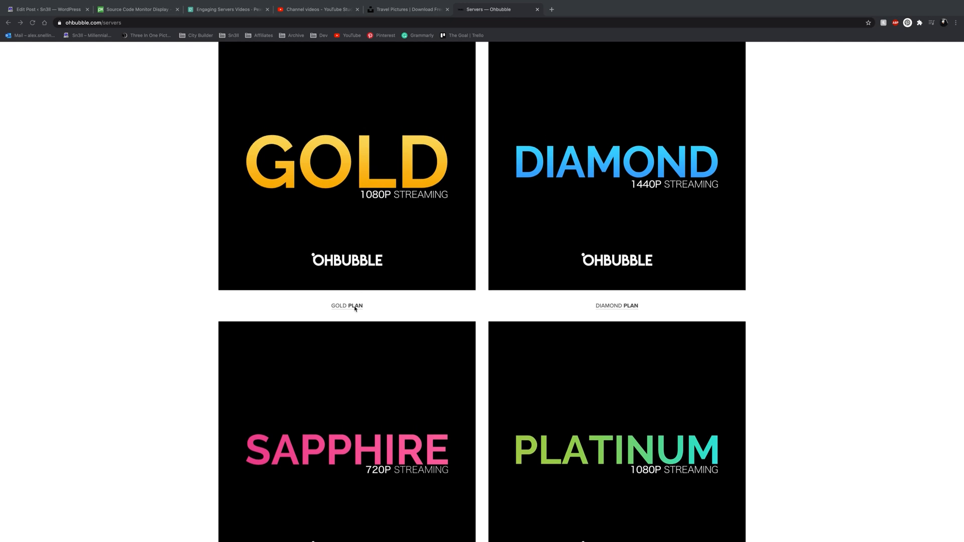
Step: View the Gold Plan's 1080p 30fps server details, highlight its $49.99 monthly price, and return to Servers
{"action": "left_click", "coordinate": [356, 306]}
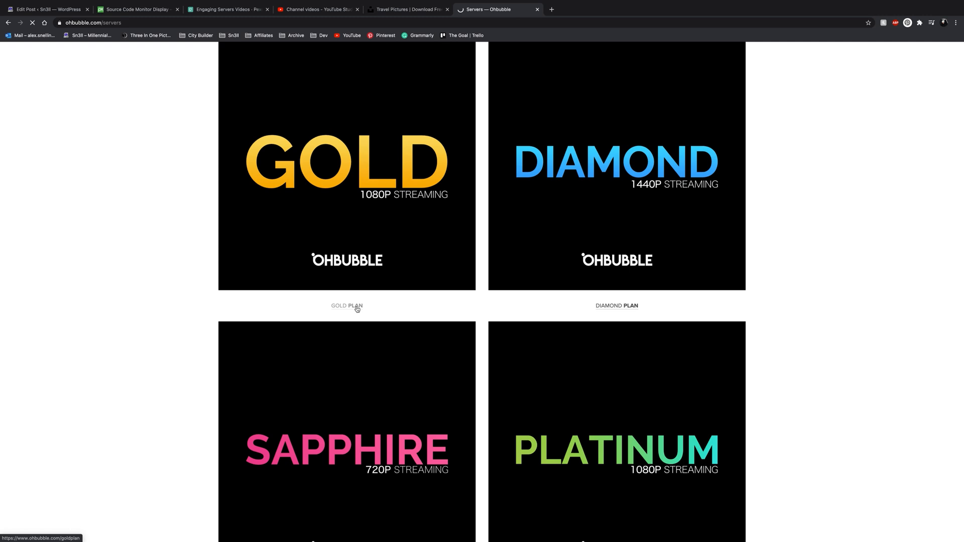
{"action": "left_click", "coordinate": [353, 307]}
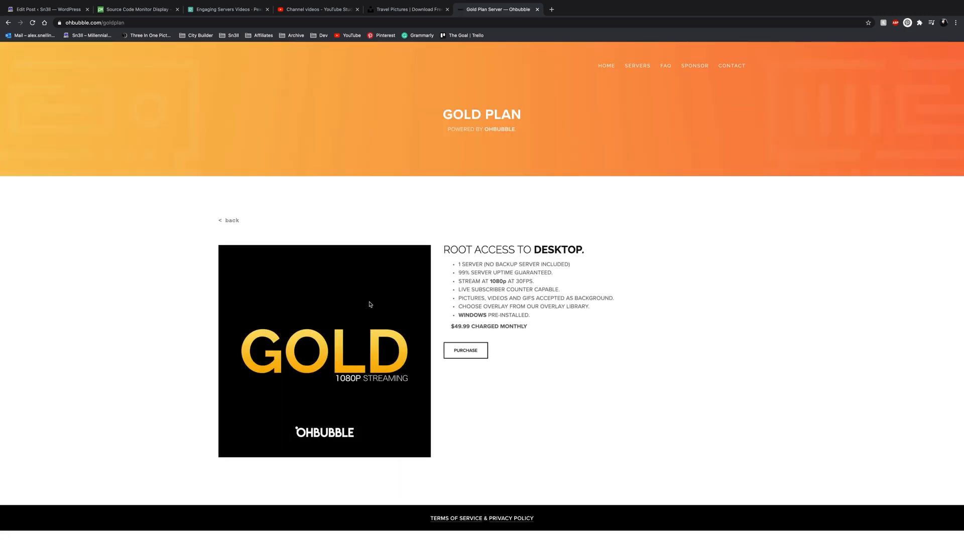
{"action": "mouse_move", "coordinate": [453, 265]}
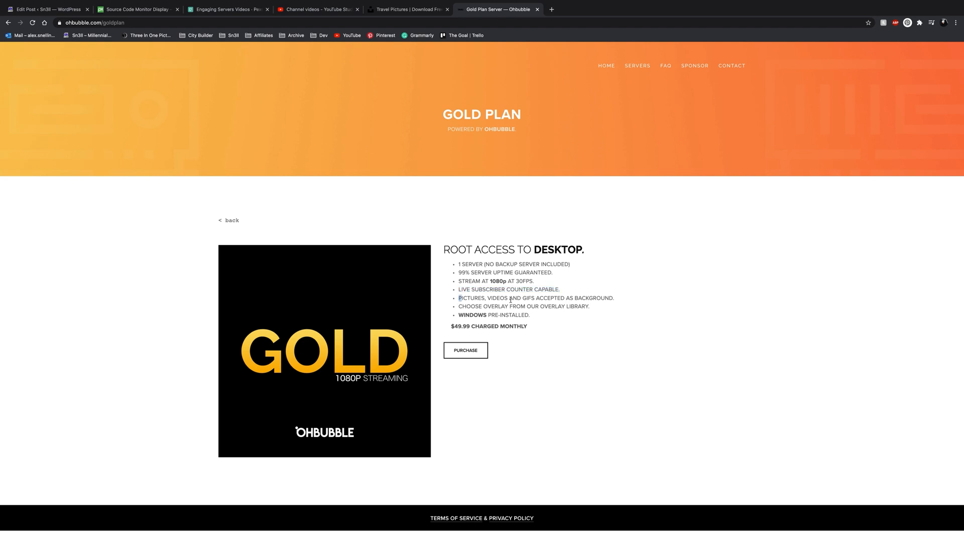
{"action": "left_click_drag", "start_coordinate": [459, 306], "coordinate": [569, 306]}
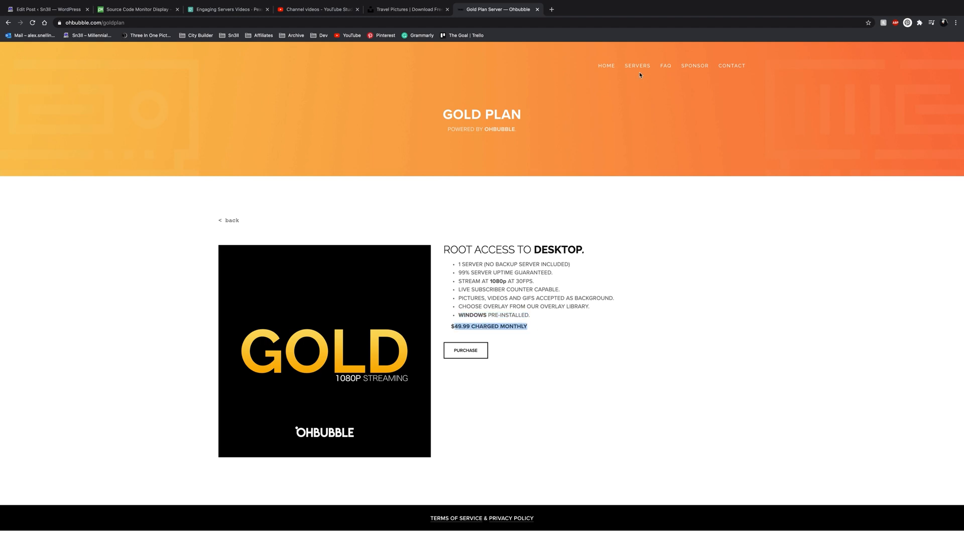
{"action": "left_click", "coordinate": [637, 67]}
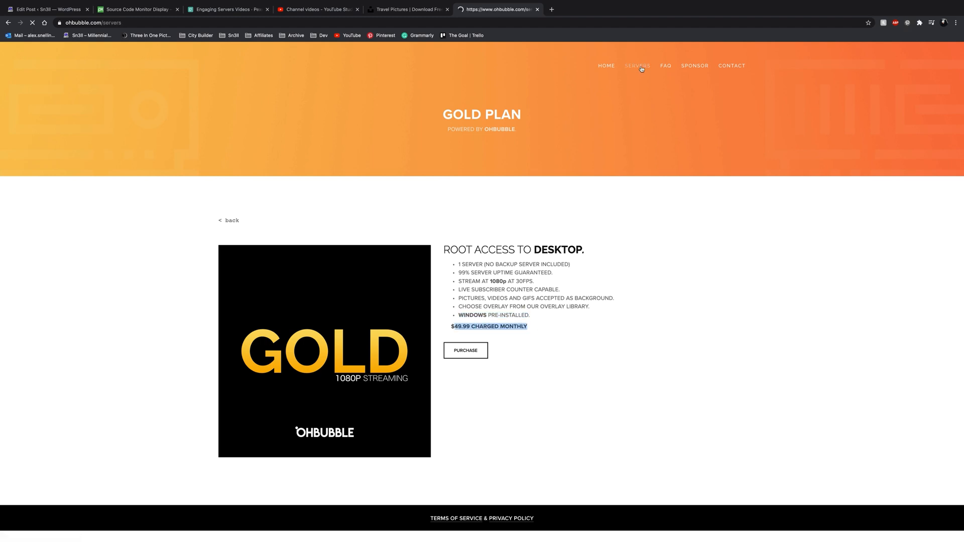